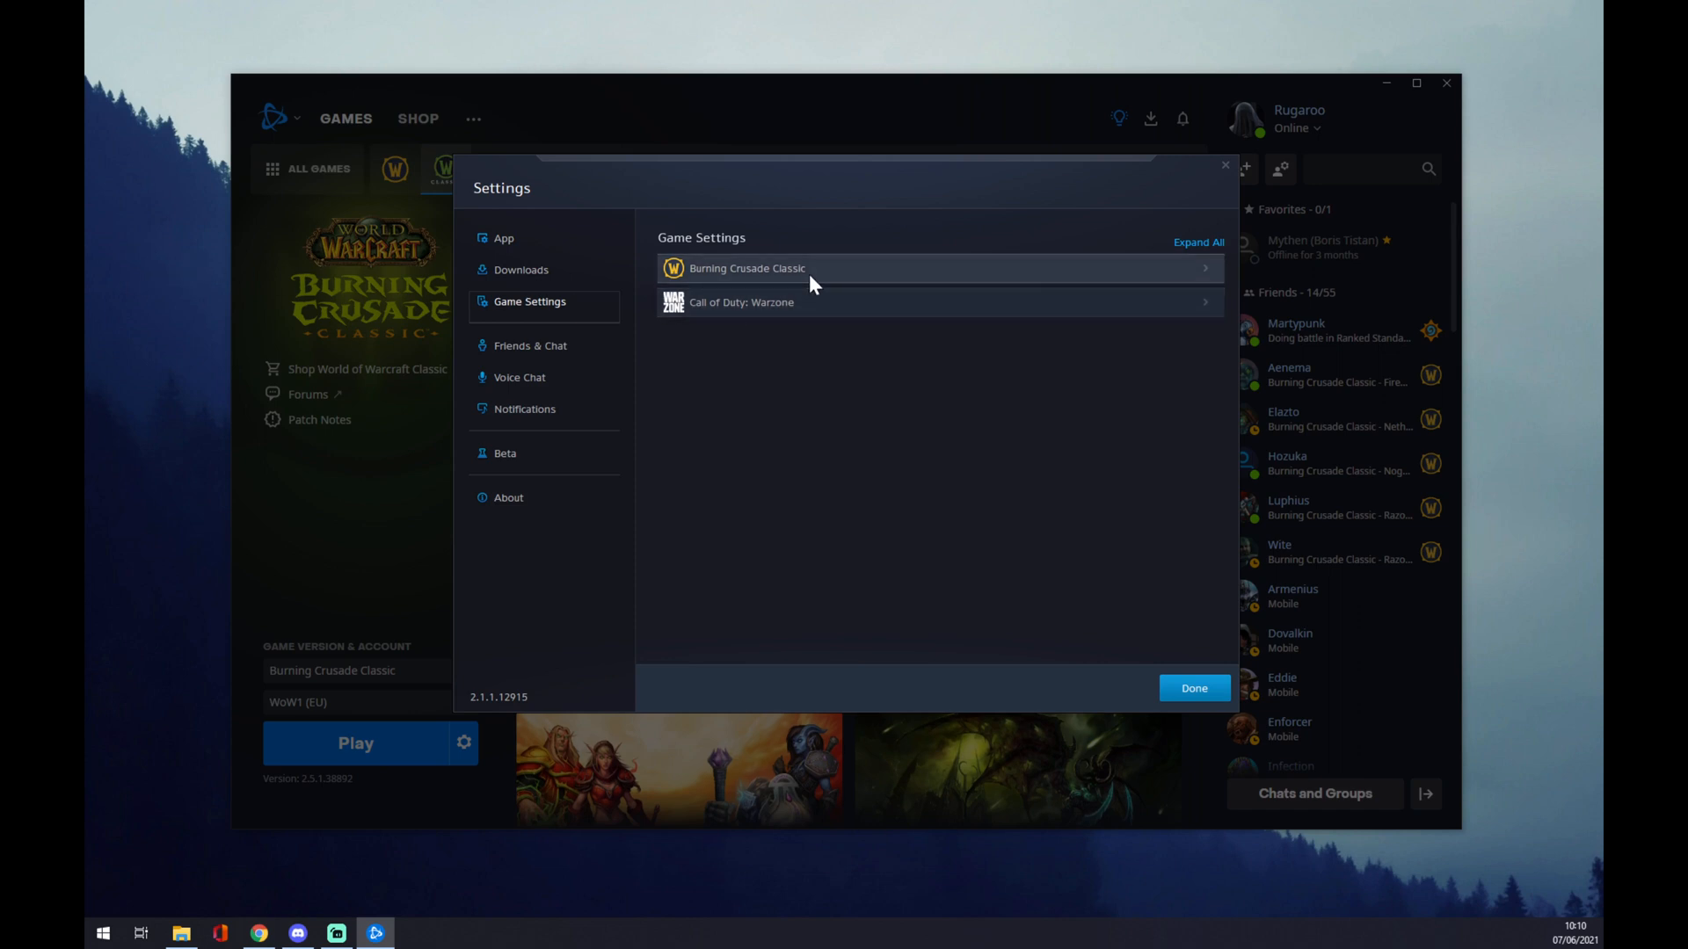
{"action": "left_click", "coordinate": [1198, 241]}
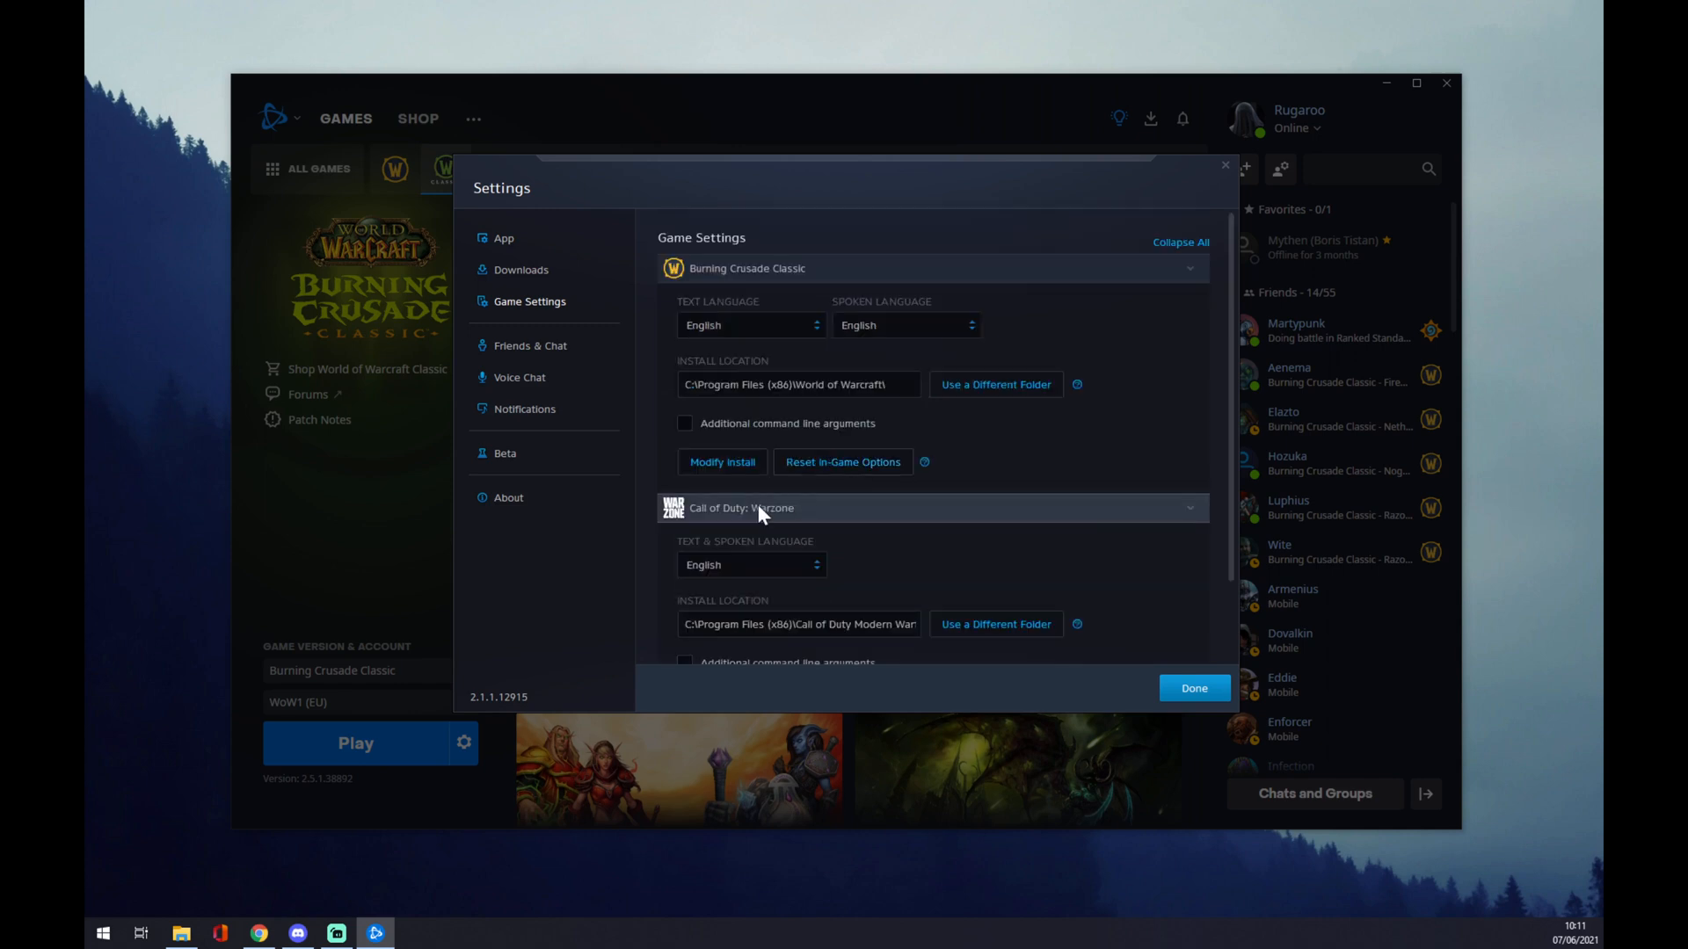